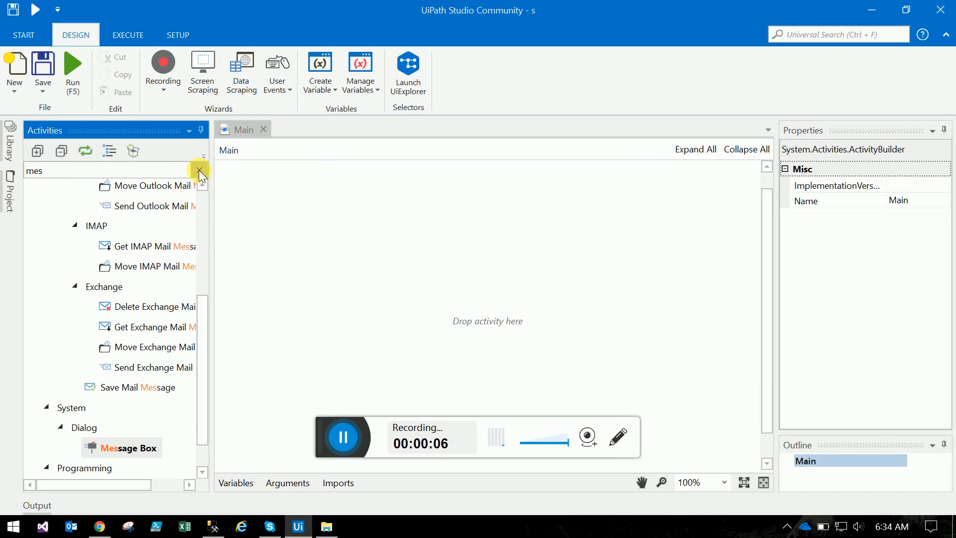
Clear the activity search in the Activities panel
left_click(200, 170)
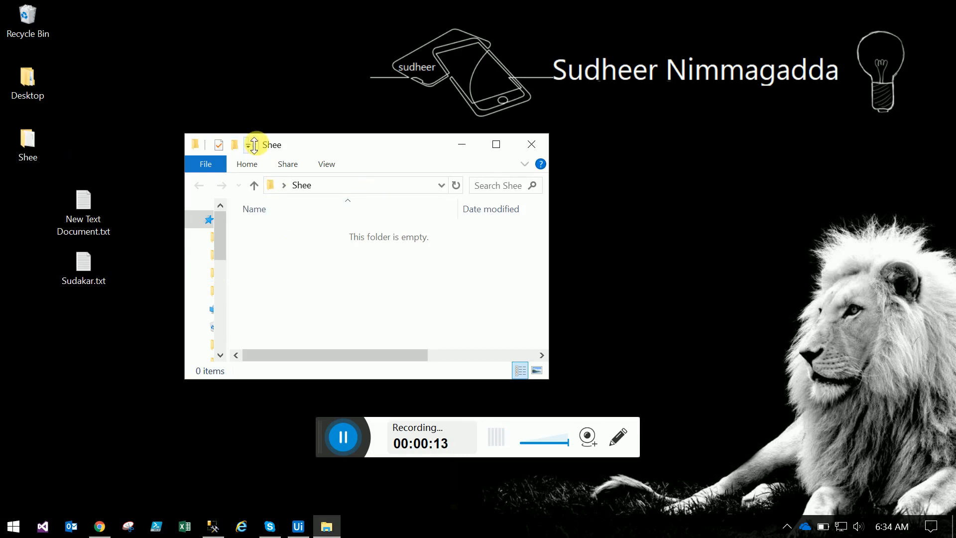
mouse_move(339, 253)
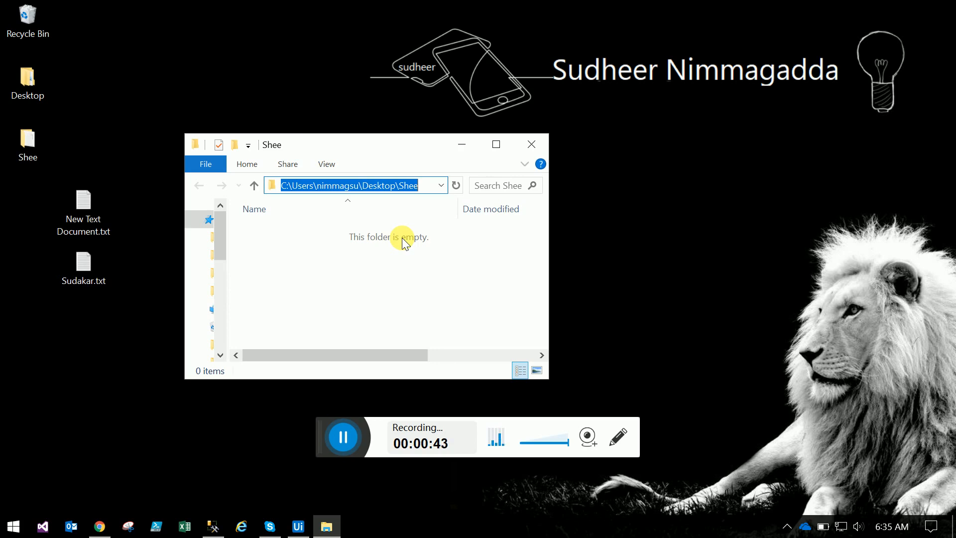
Search 'mo' and place a Monitor Events activity into the Main workflow, then search 'file'
left_click(298, 525)
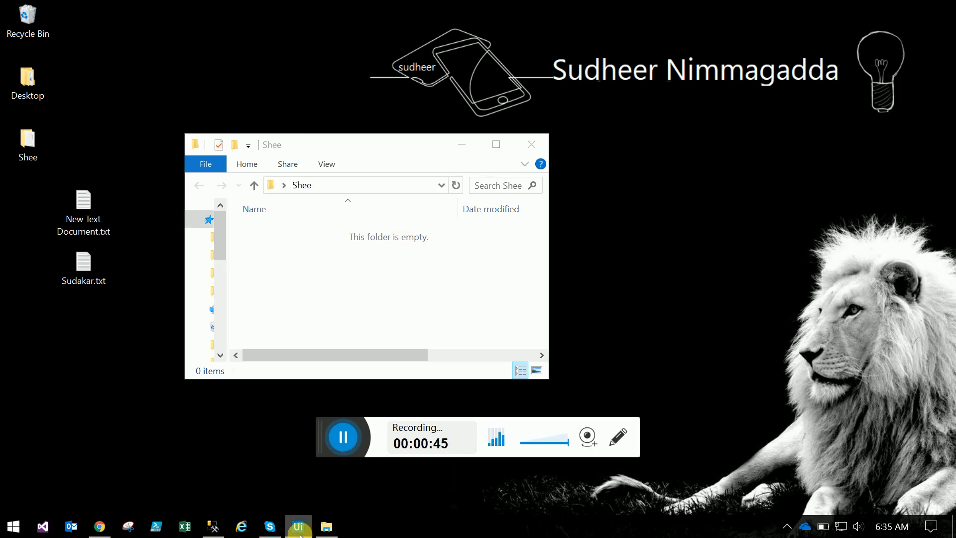
left_click(298, 526)
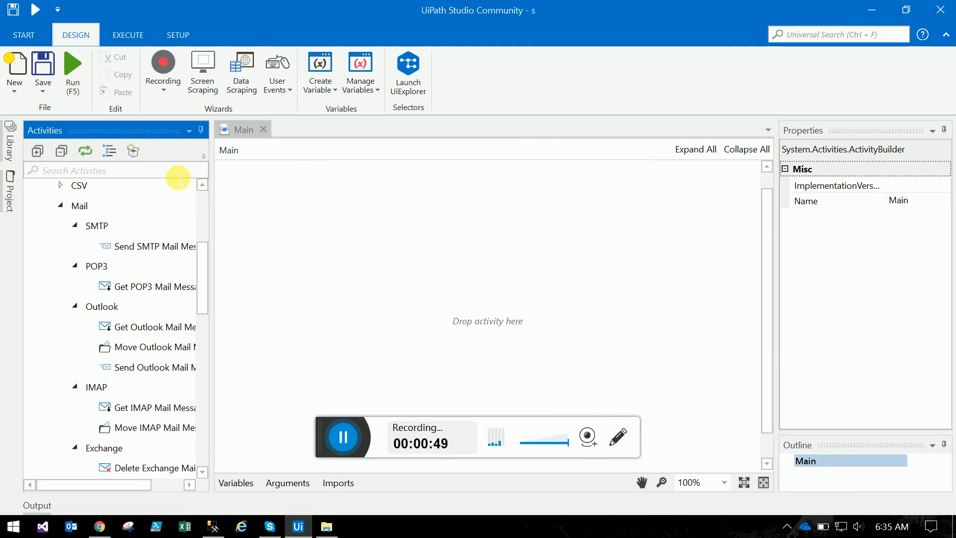
type("monito")
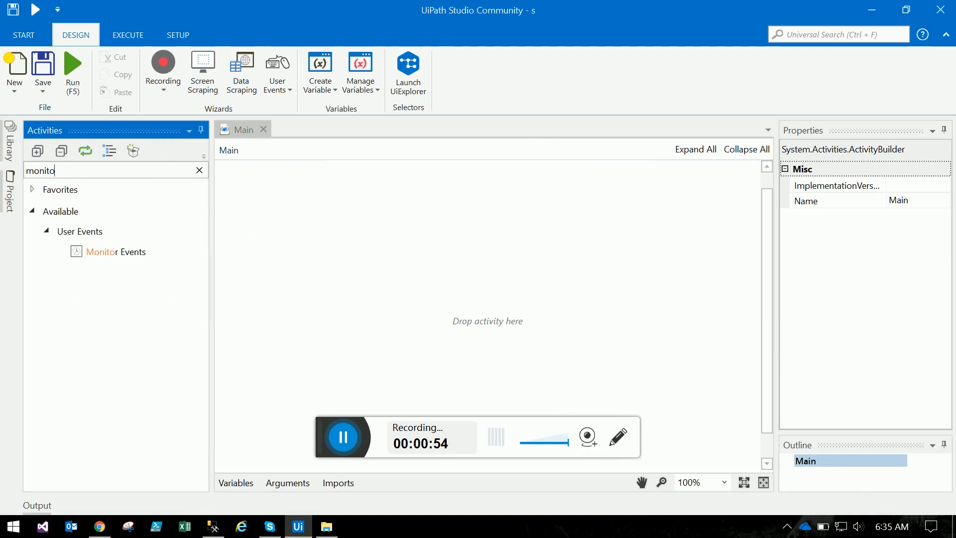
left_click_drag(125, 251, 387, 178)
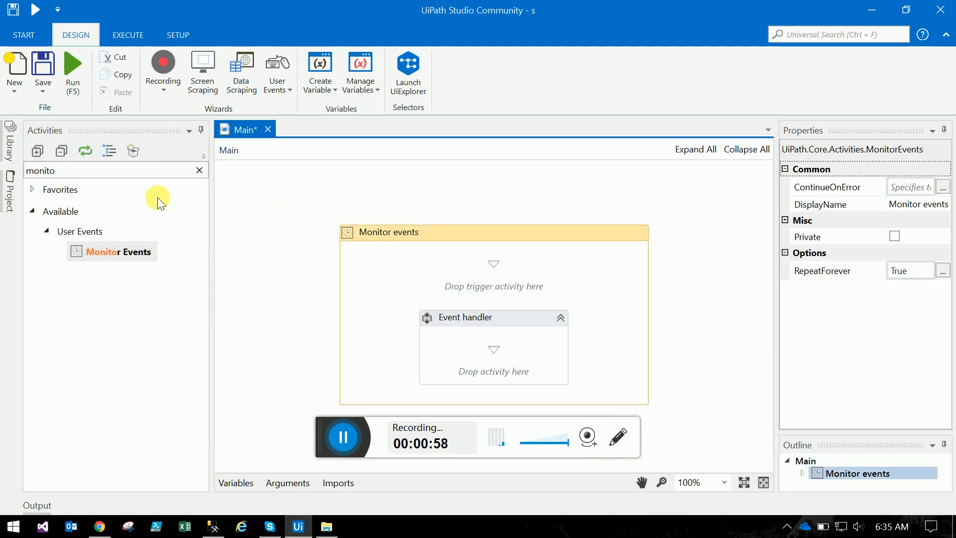
type("file change e")
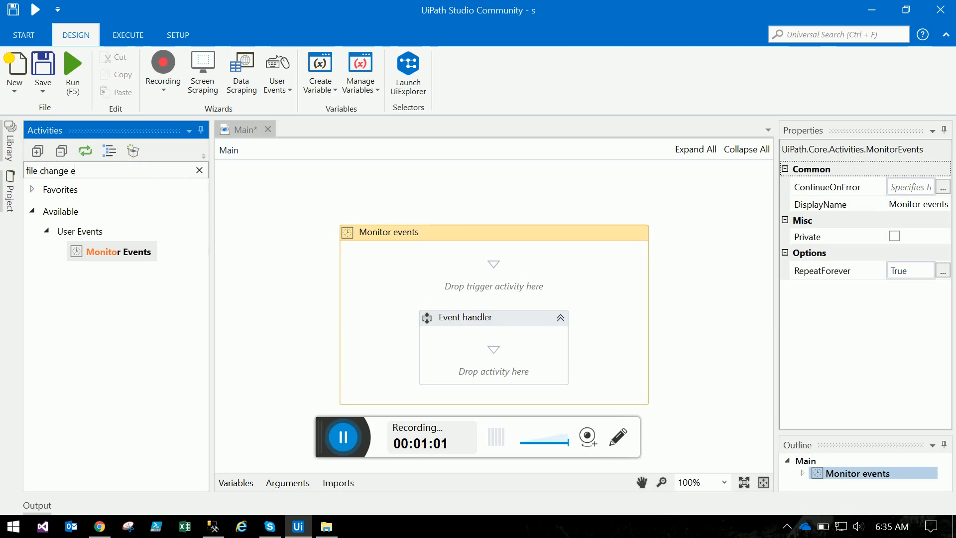
key("Backspace")
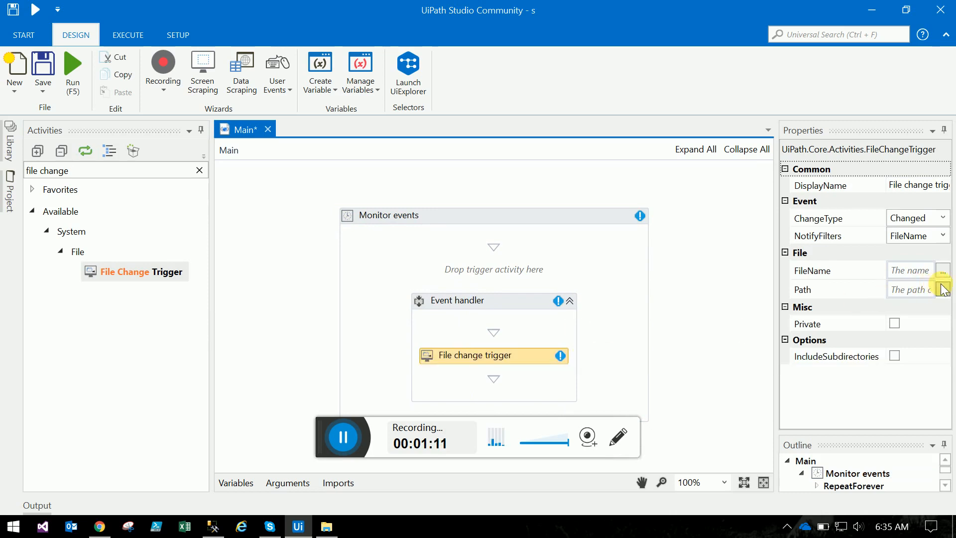
left_click(943, 289)
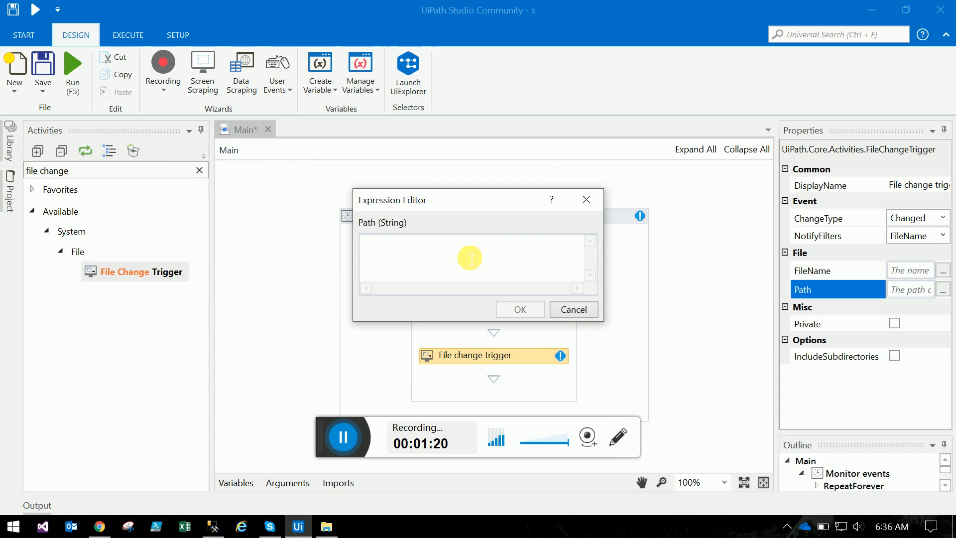
type("\"C:\\Users\\nimmagsu\\Desktop\\Shee\"")
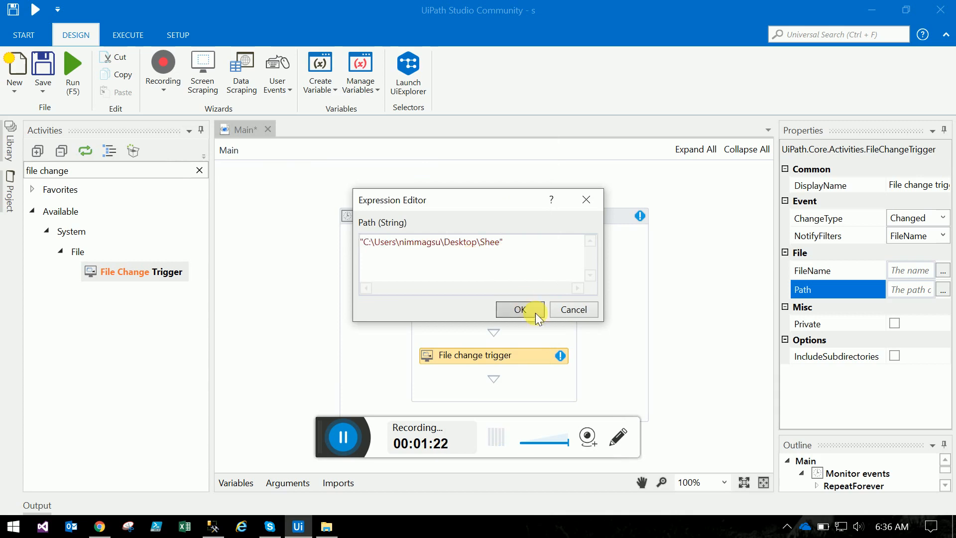
Confirm the Shee path, set ChangeType to Created and review the NotifyFilters options
left_click(519, 309)
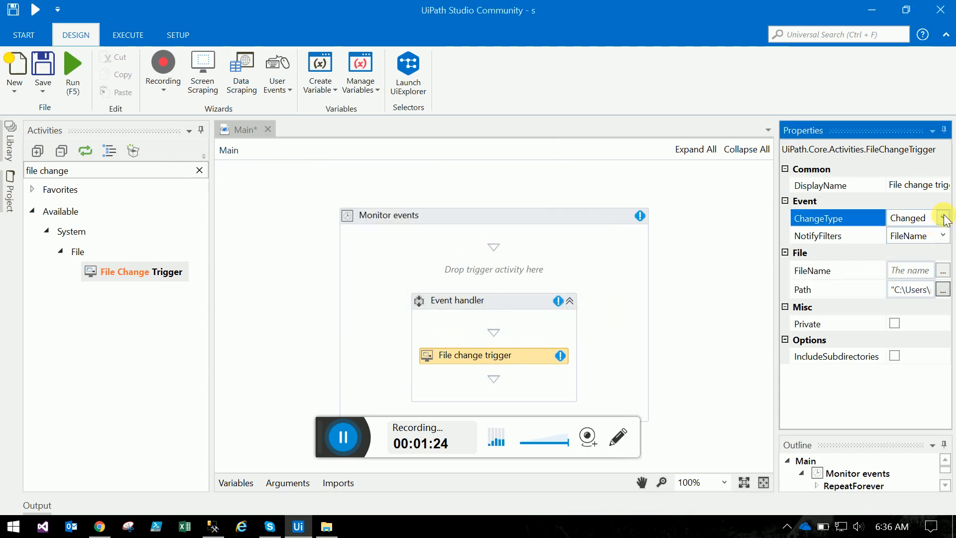
left_click(944, 218)
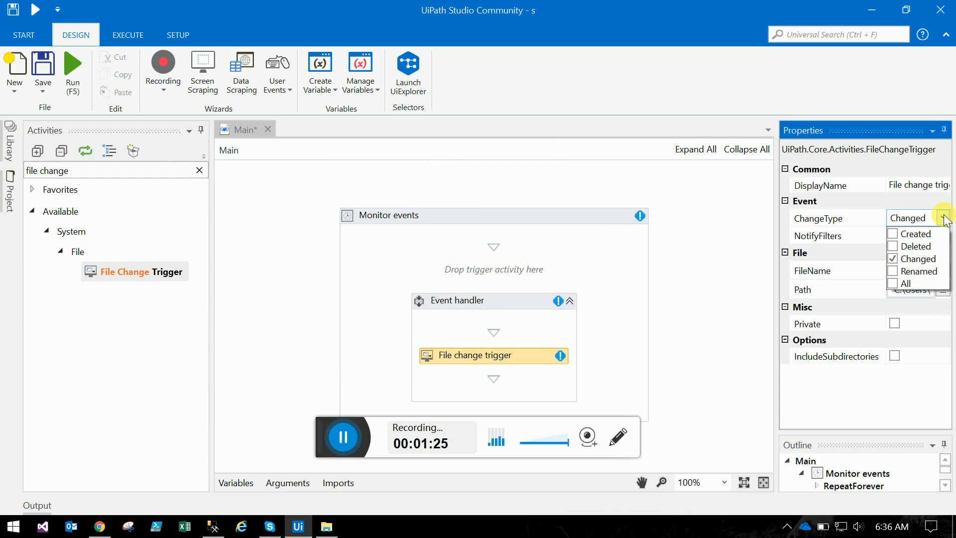
left_click(893, 233)
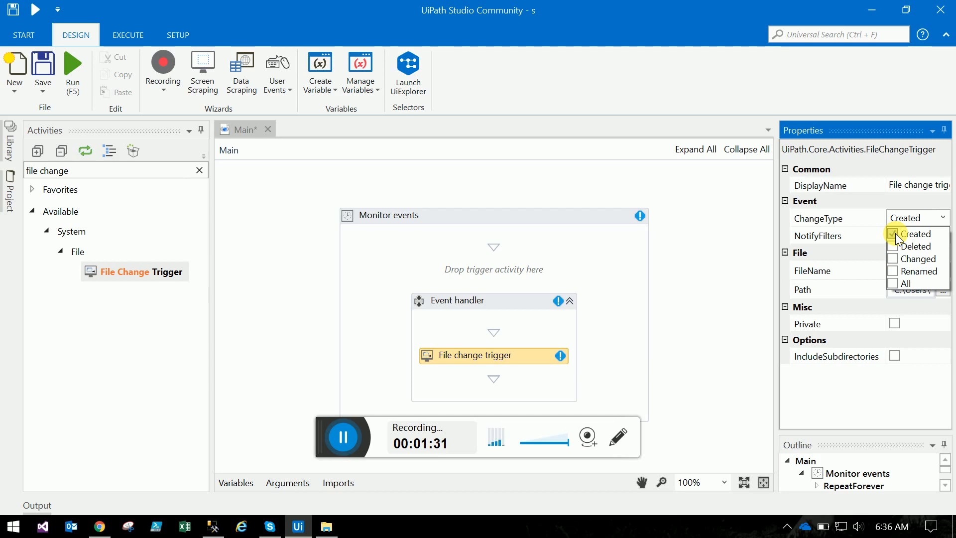
left_click(894, 233)
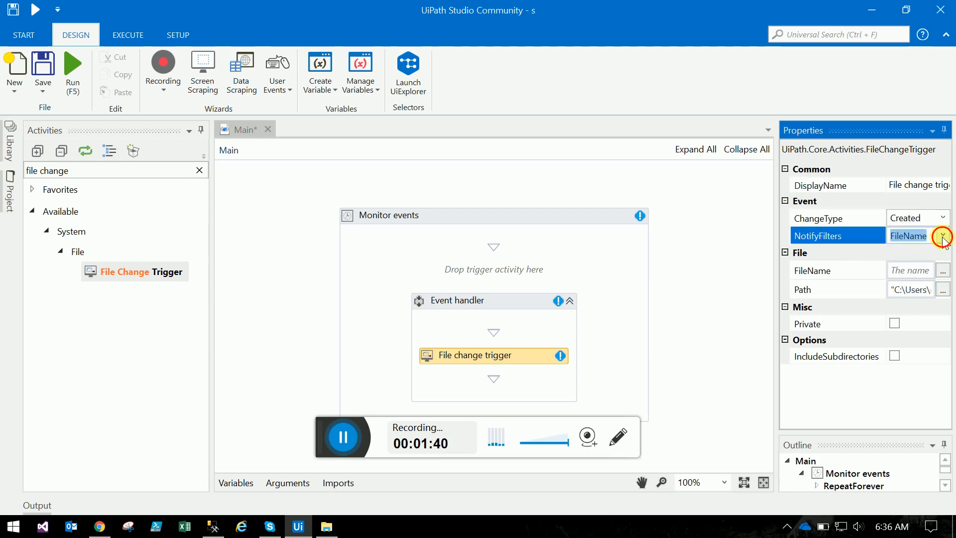
left_click(942, 236)
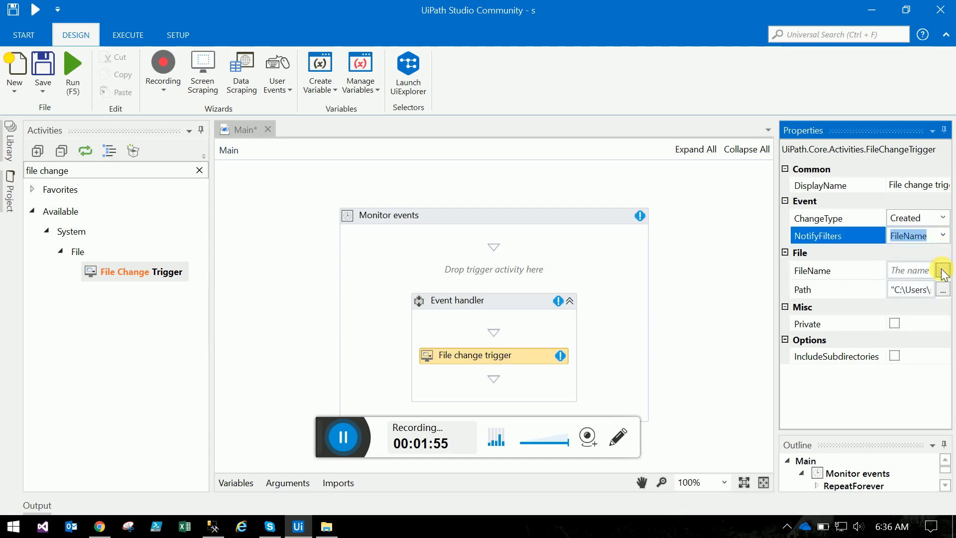
Set the trigger's FileName filter to "Report_*.txt" and confirm it
left_click(943, 270)
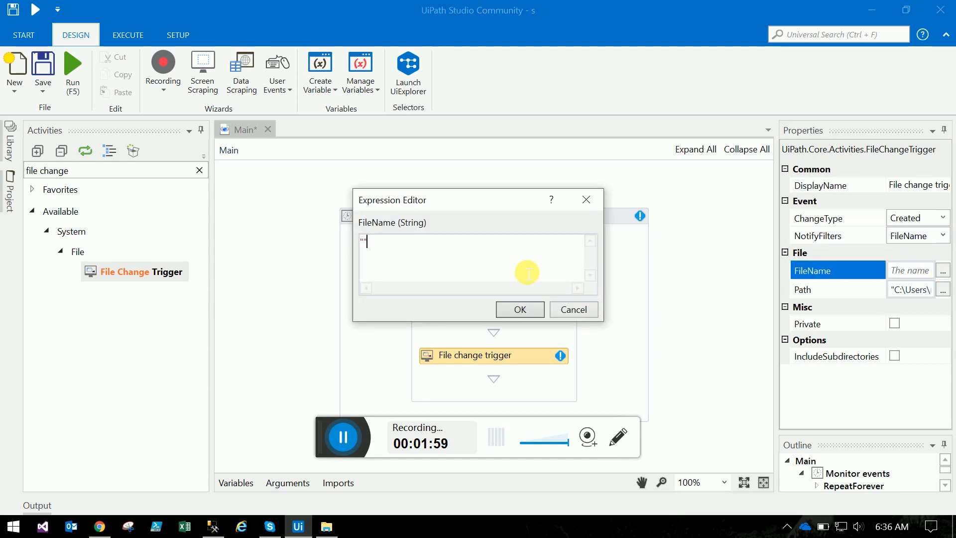
type("\"Report\"")
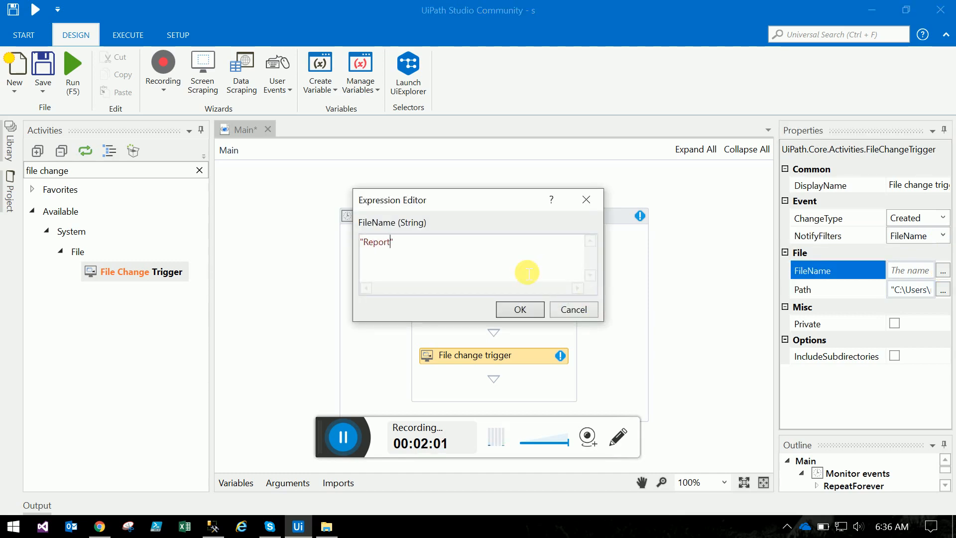
type("_")
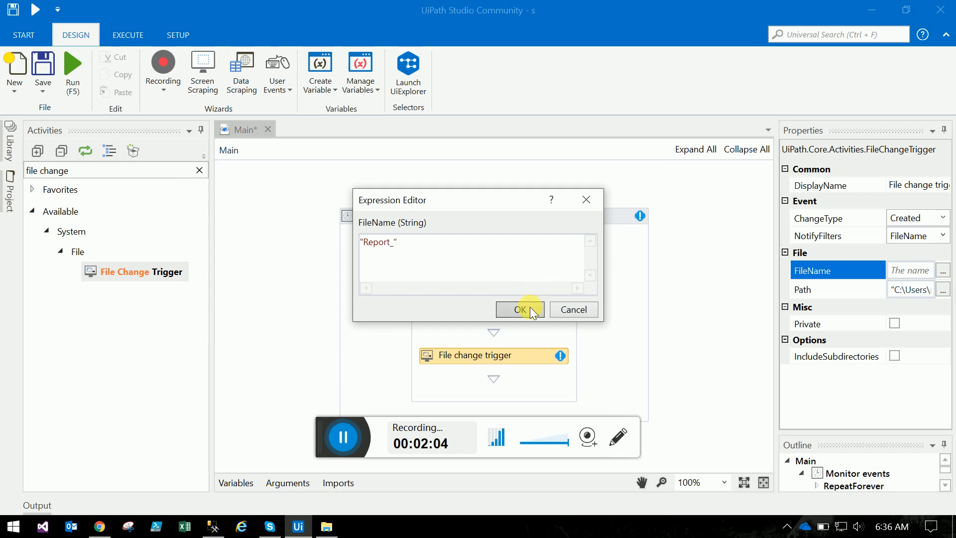
type("*")
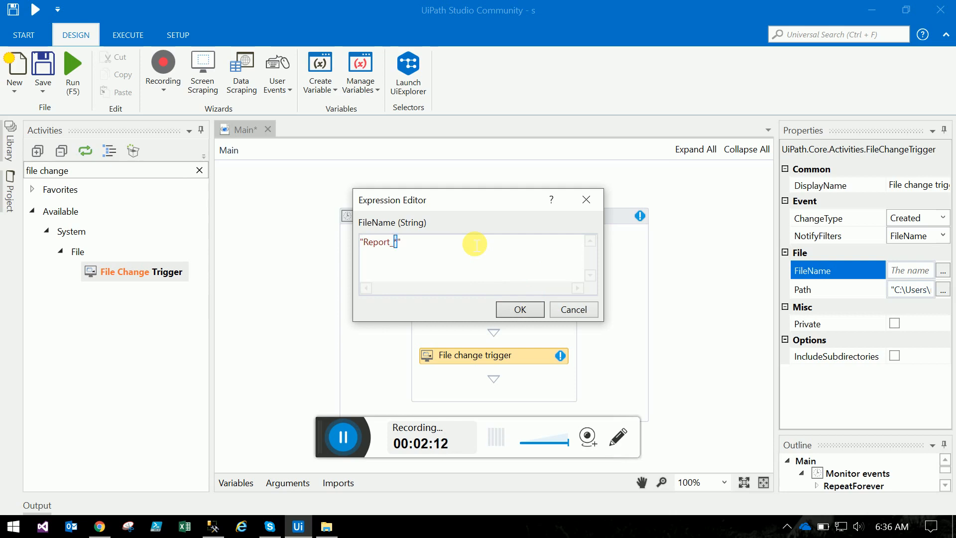
type("*")
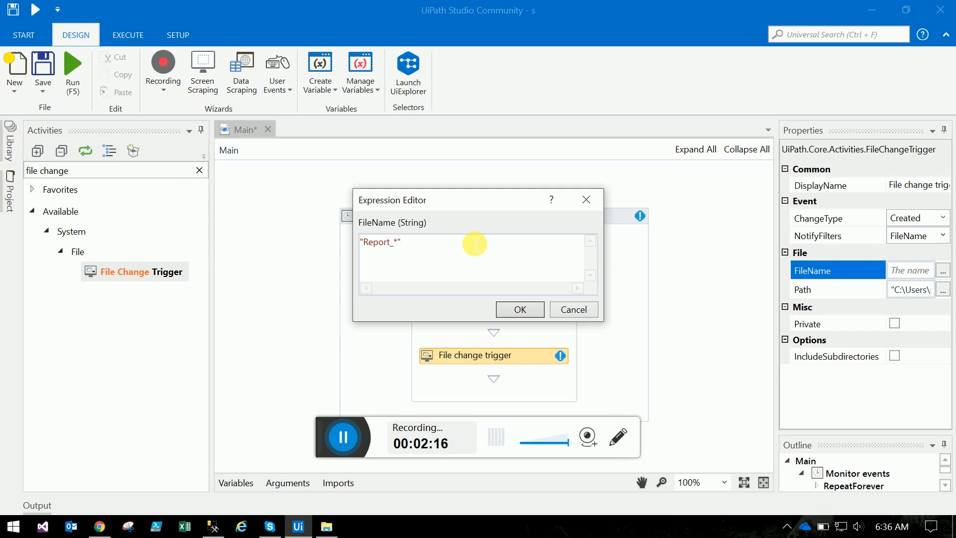
type(".txt")
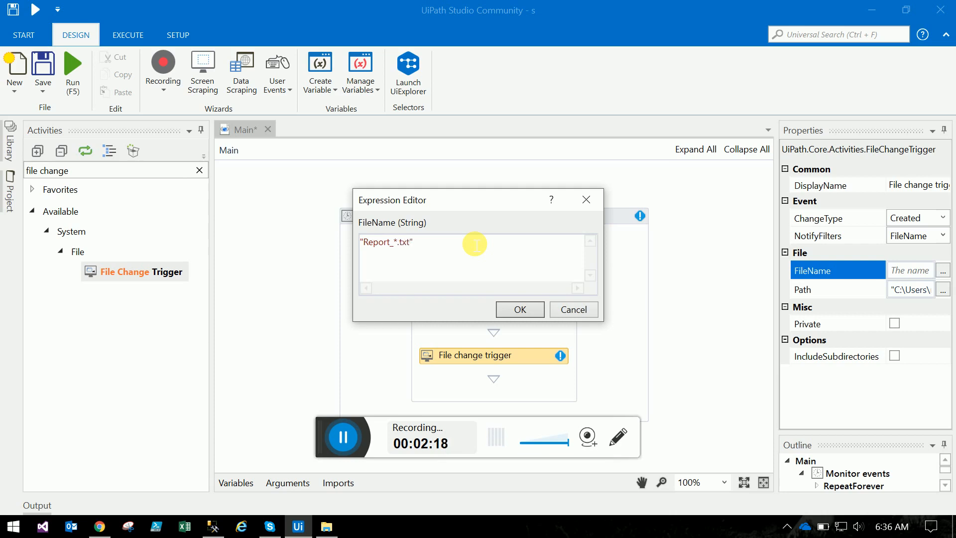
mouse_move(454, 275)
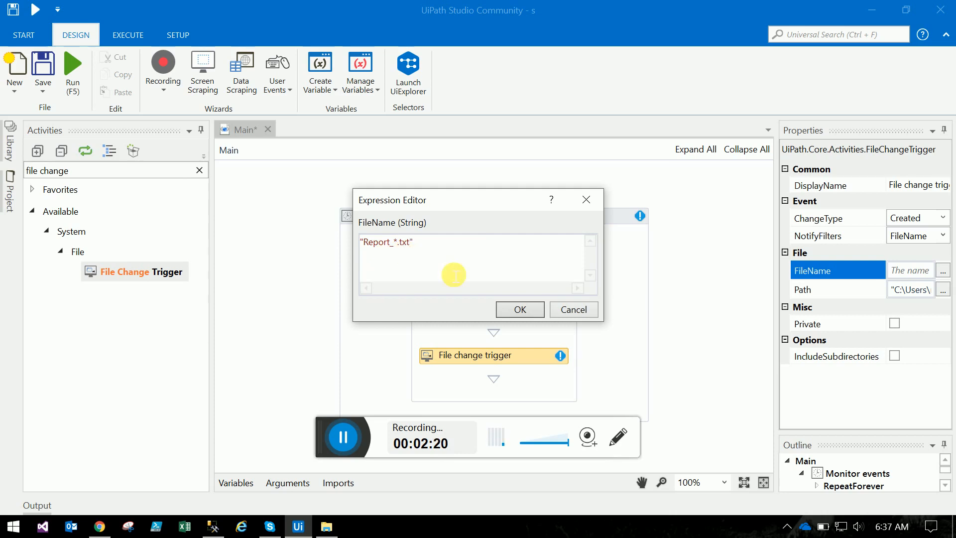
left_click(519, 309)
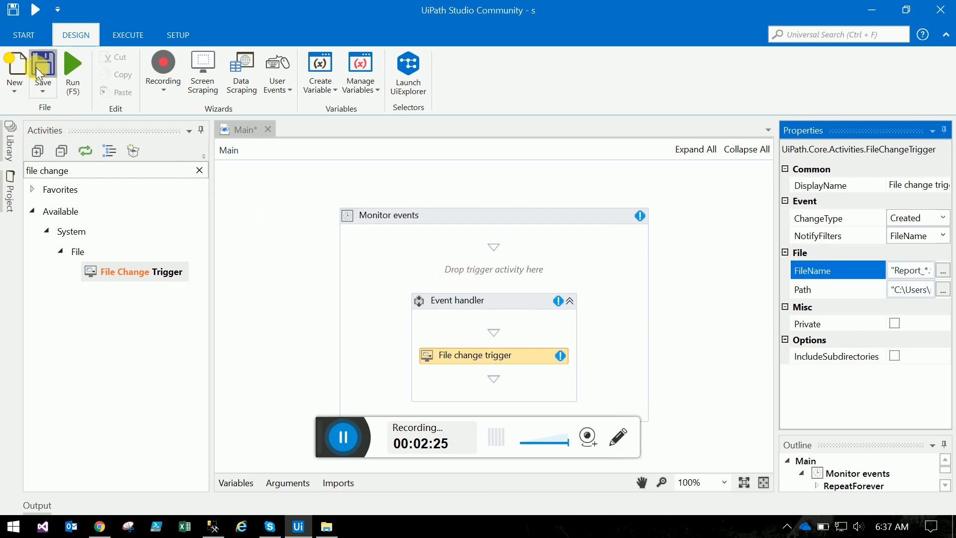
Save the Main workflow from the Design ribbon
left_click(43, 67)
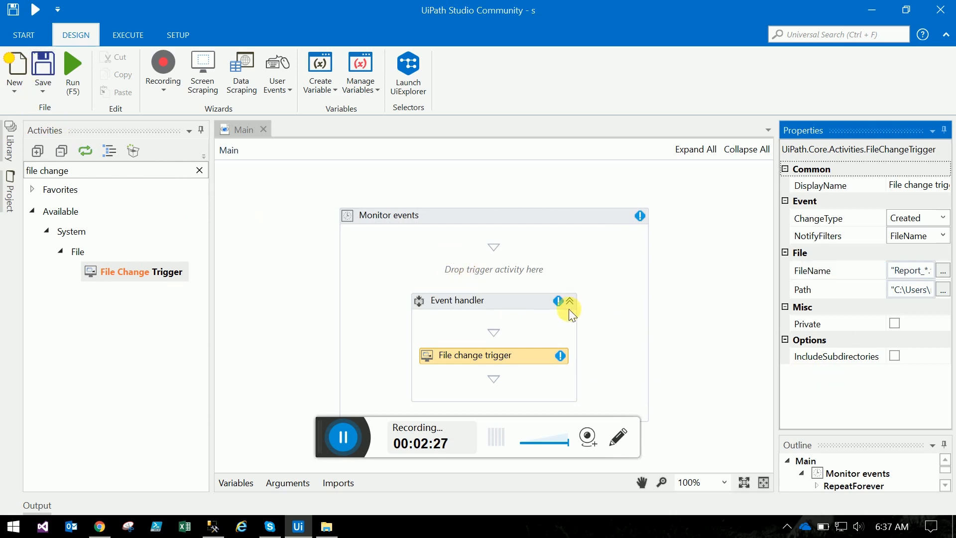
mouse_move(560, 356)
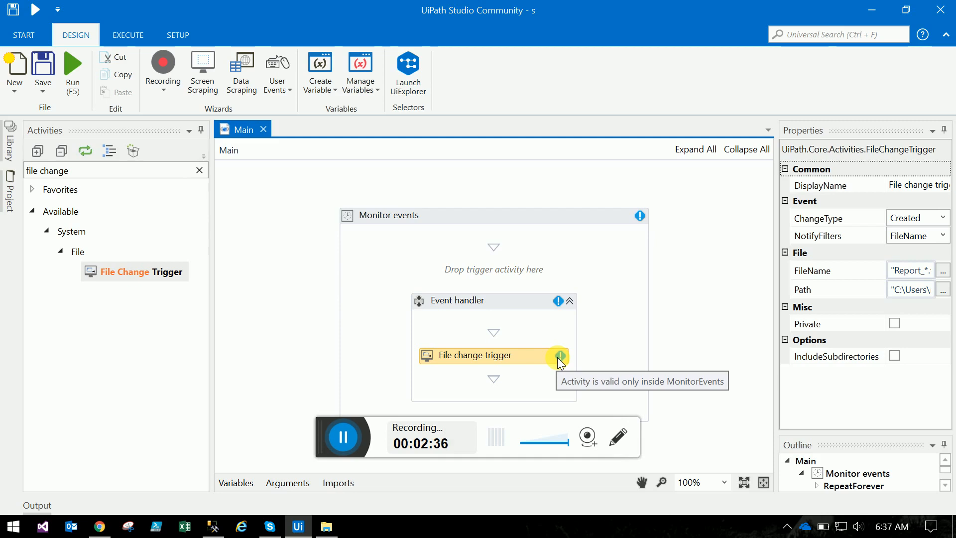
mouse_move(319, 192)
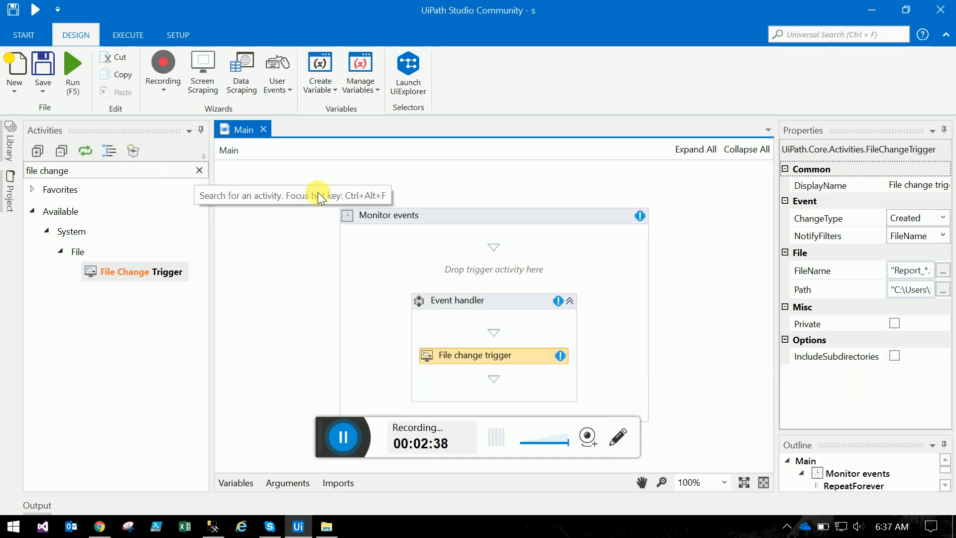
mouse_move(484, 356)
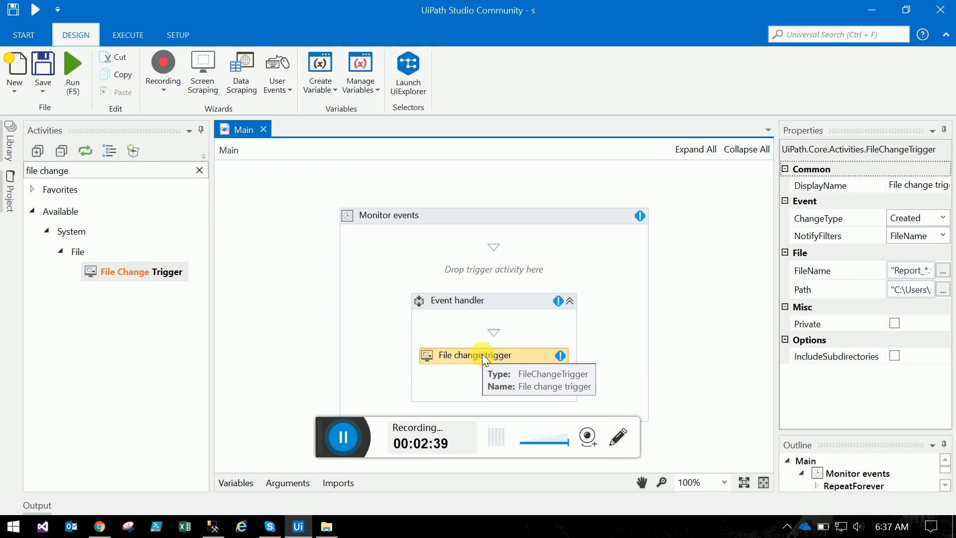
mouse_move(652, 318)
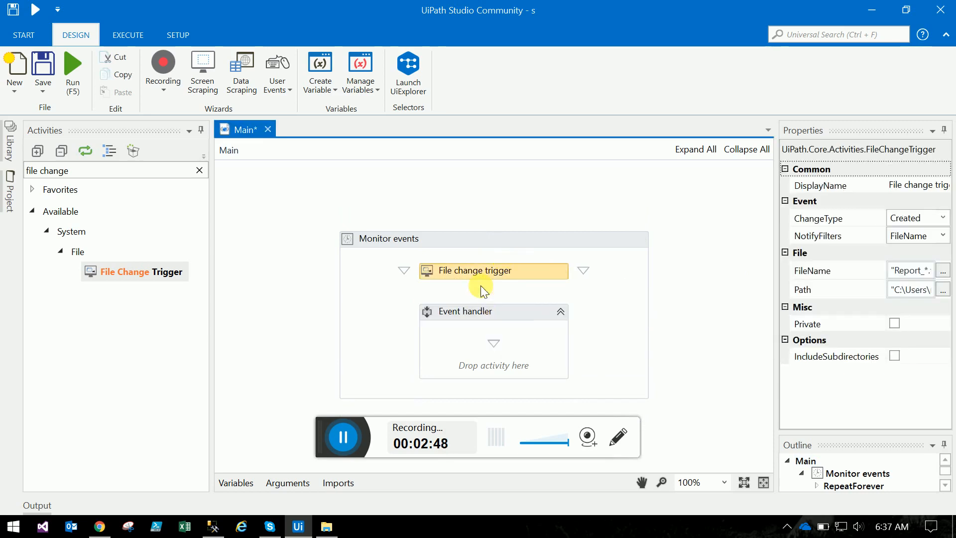
mouse_move(466, 276)
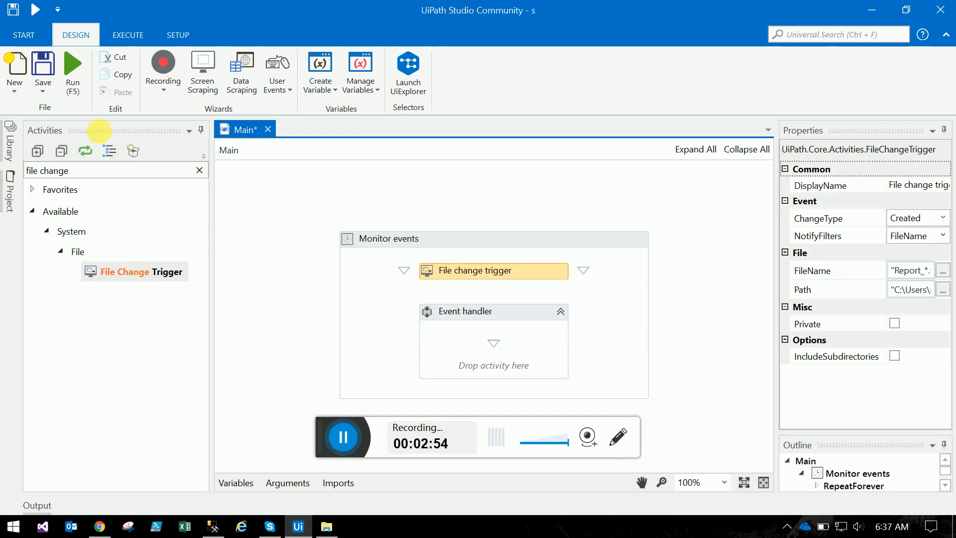
Search 'mess' and add a Message Box inside the Event handler
left_click(109, 170)
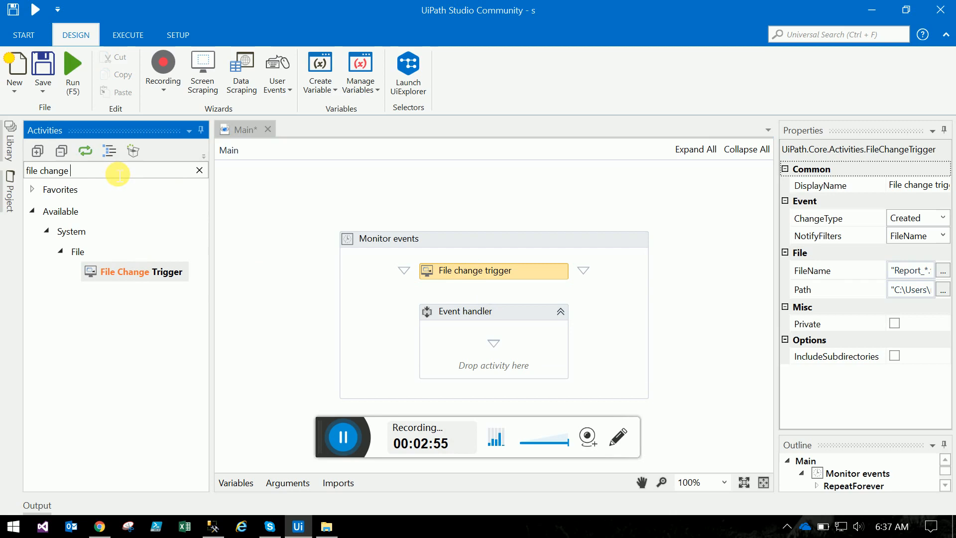
type("mess")
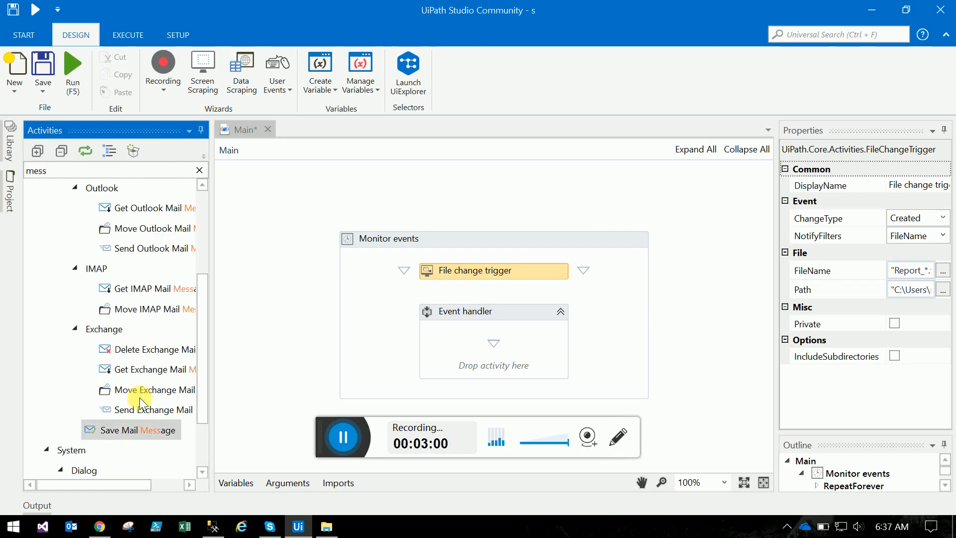
scroll("down", 3)
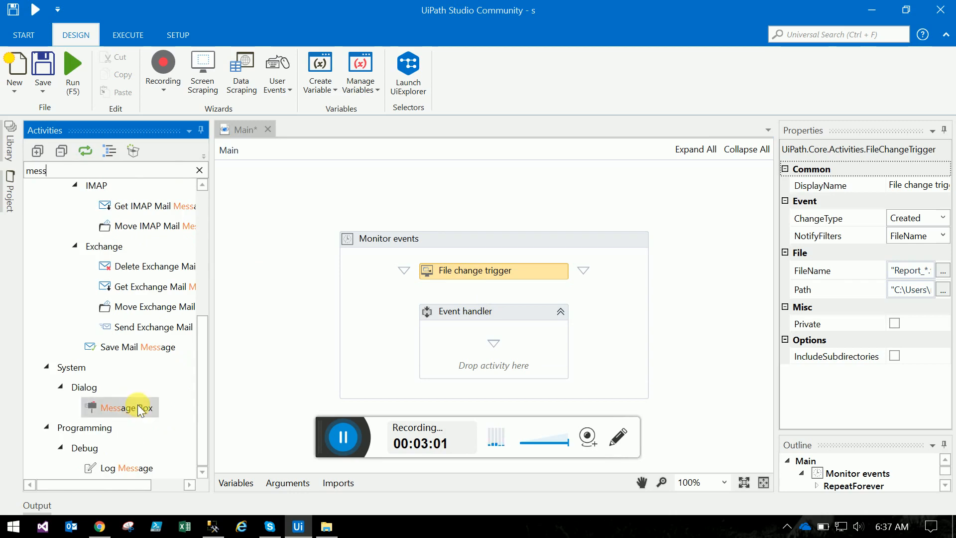
left_click_drag(120, 407, 494, 359)
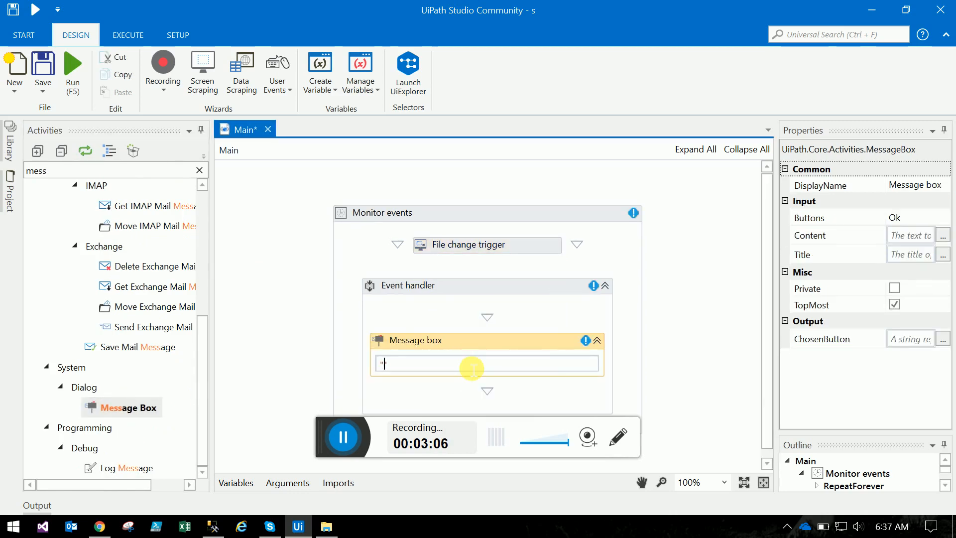
Set the message box text to "We Got A New File" and save the workflow
type("We \"")
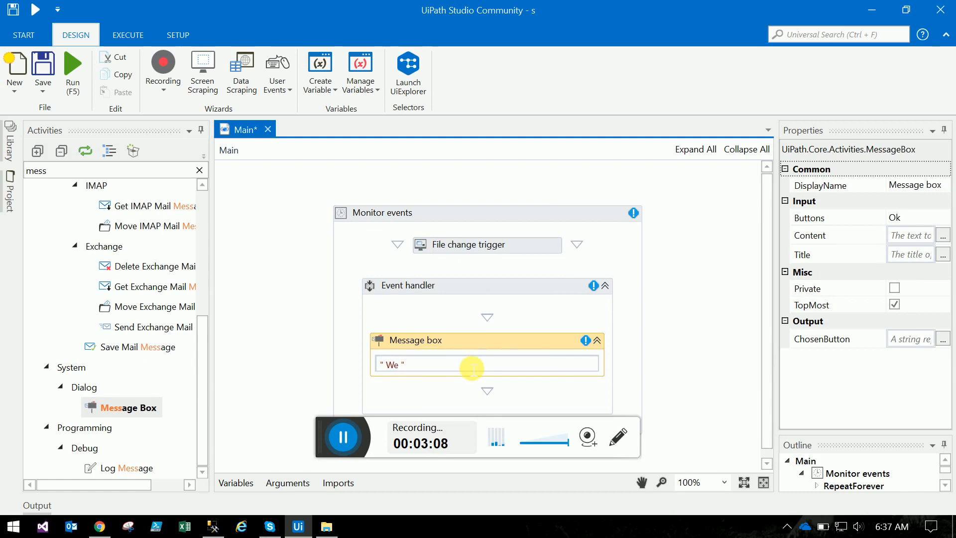
type("Got")
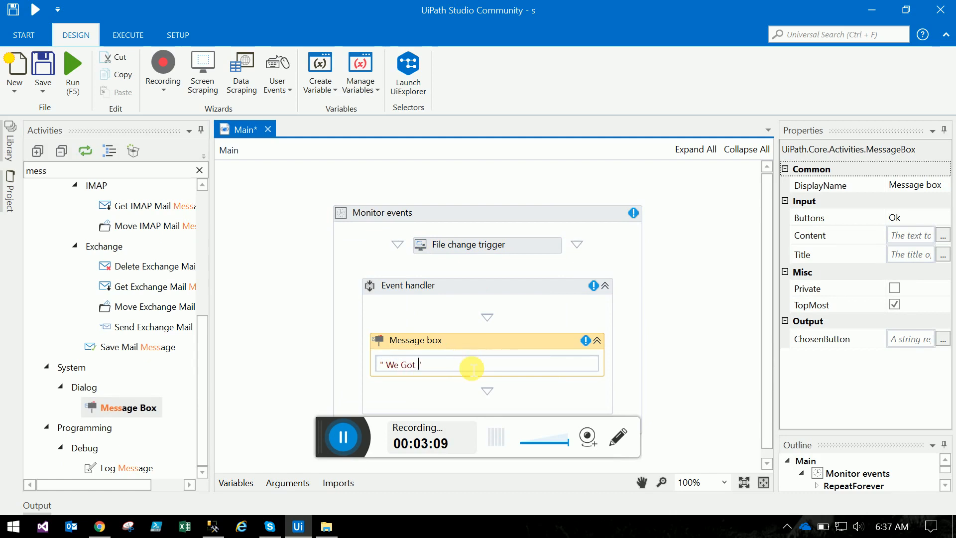
type("A New File")
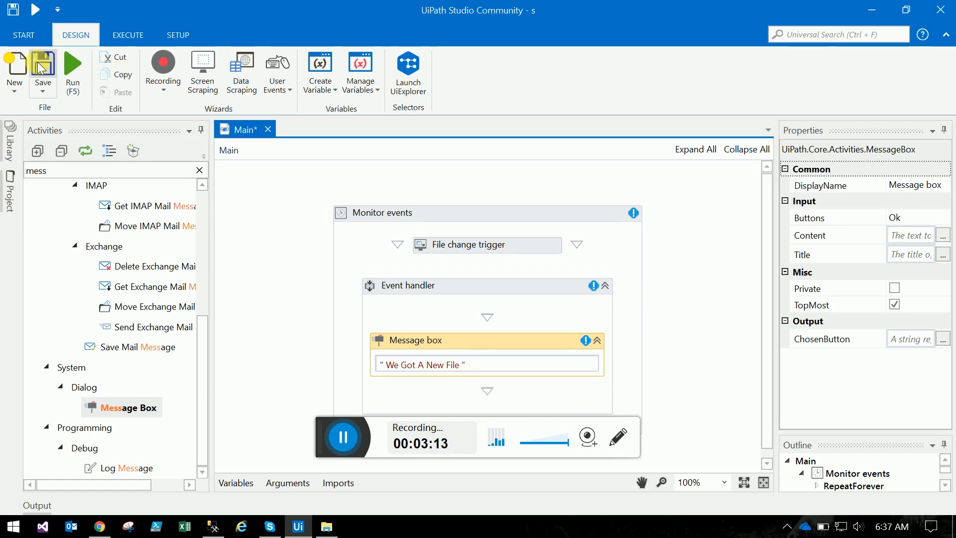
left_click(43, 62)
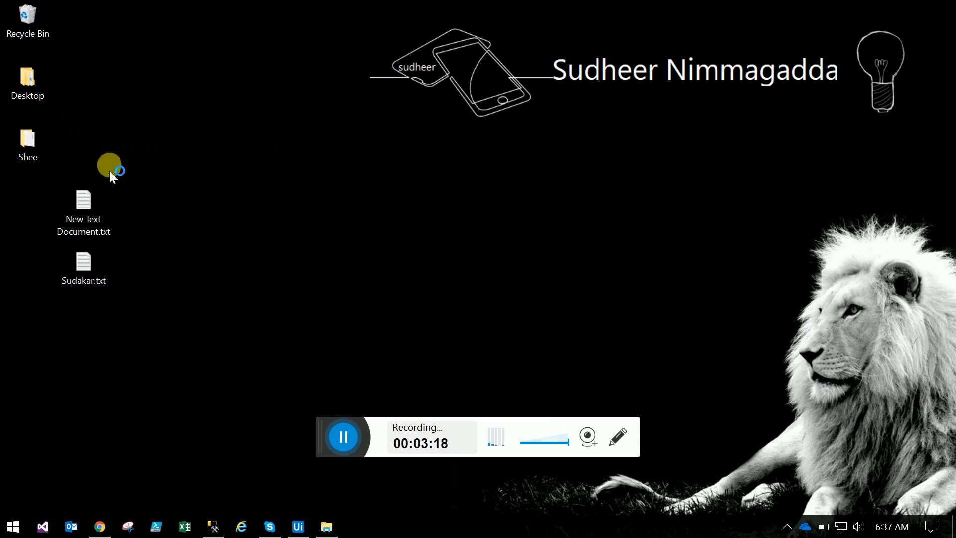
Open the Shee folder, rename the text file to Report_... and dismiss the 'We Got A New File' message
double_click(28, 141)
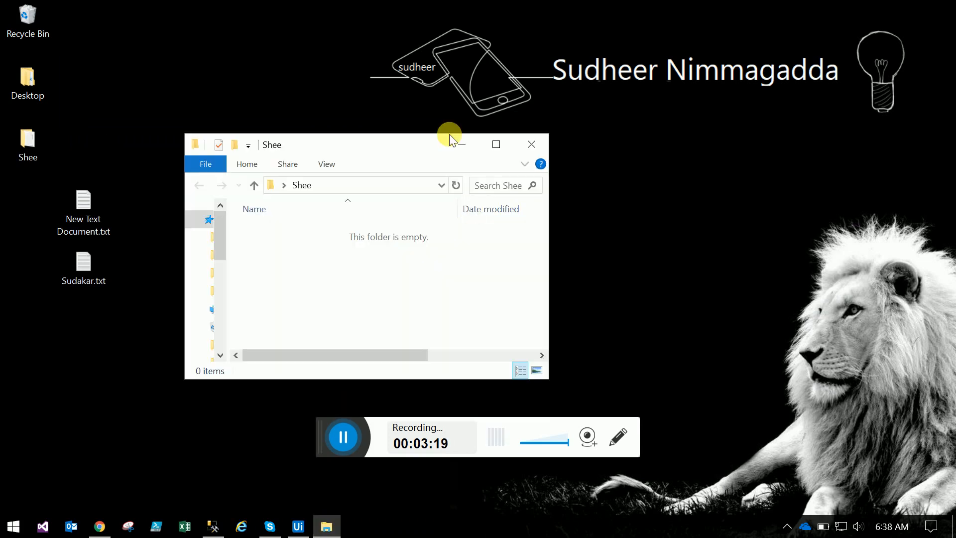
mouse_move(31, 309)
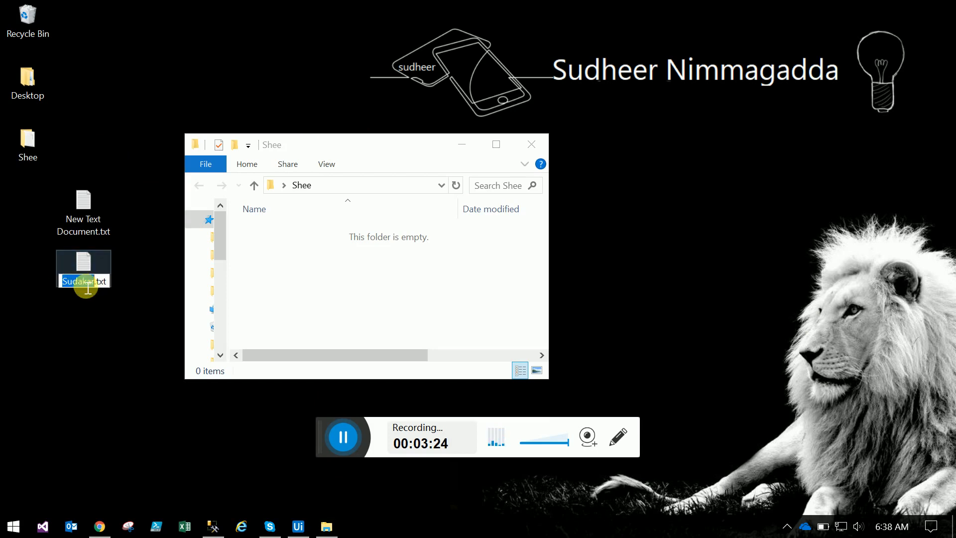
type("Report")
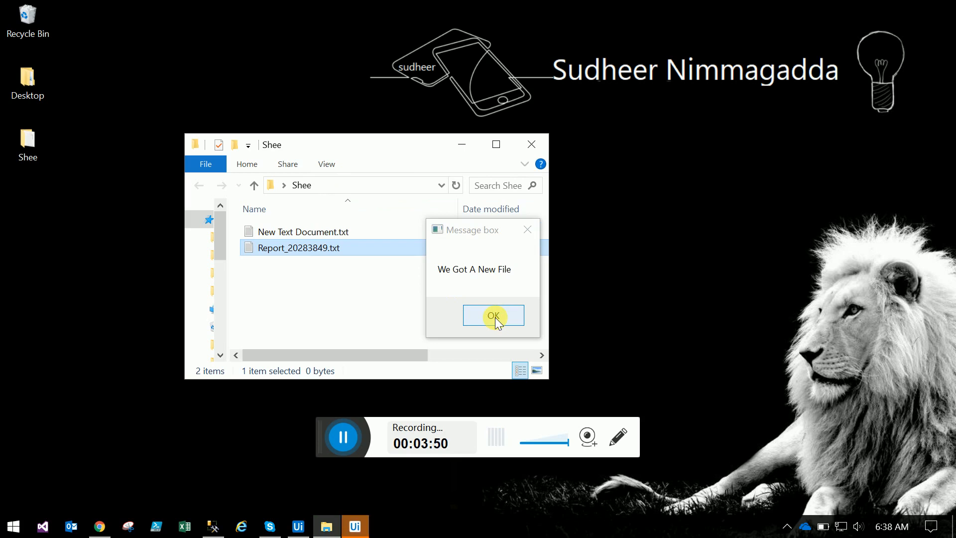
left_click(493, 316)
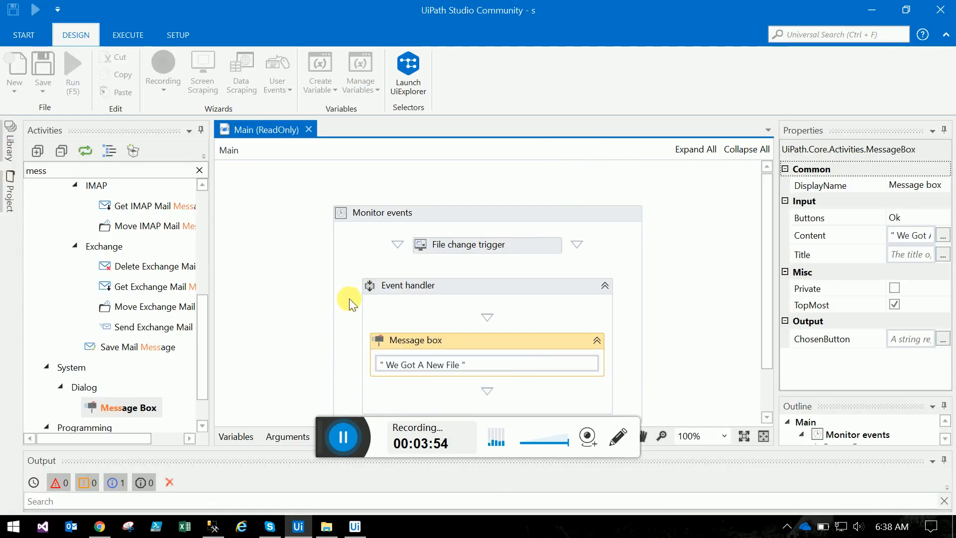
left_click(382, 202)
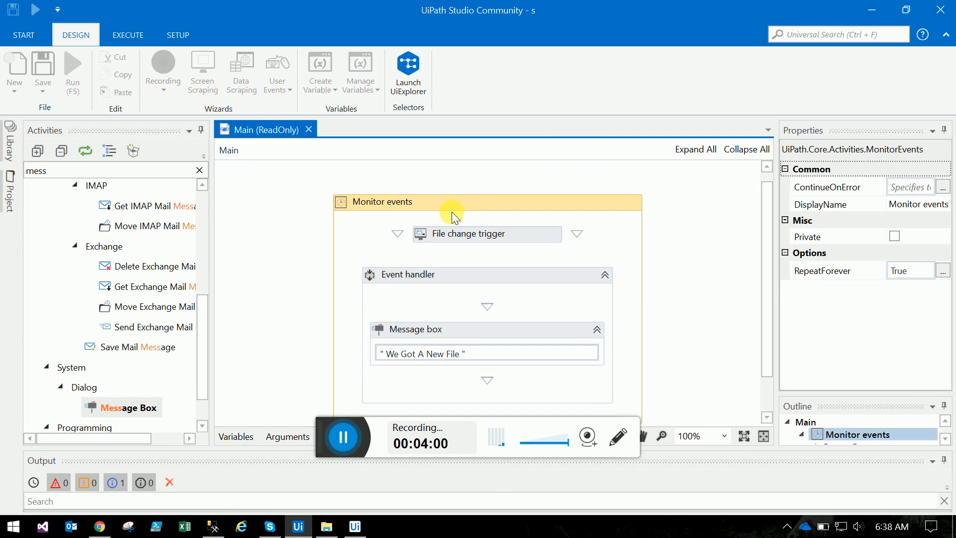
mouse_move(451, 234)
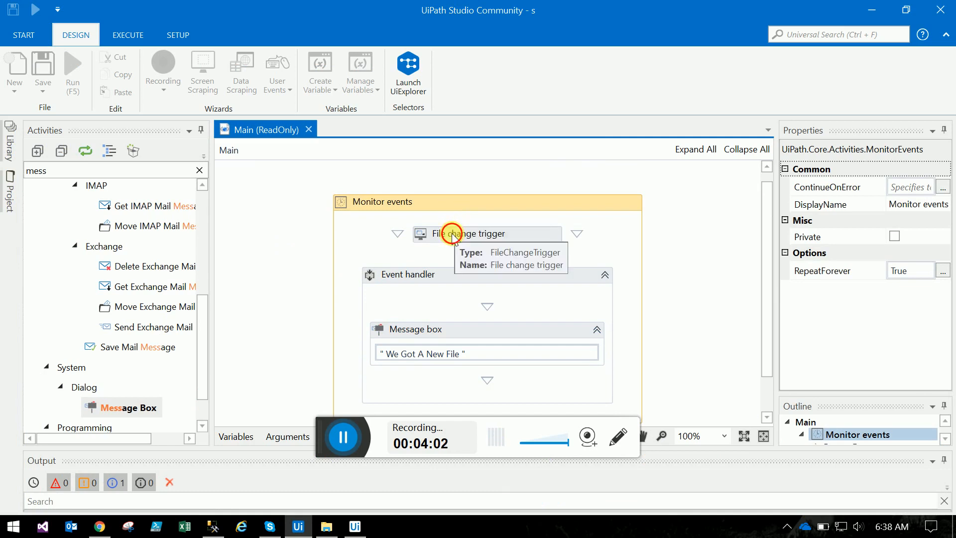
left_click(486, 233)
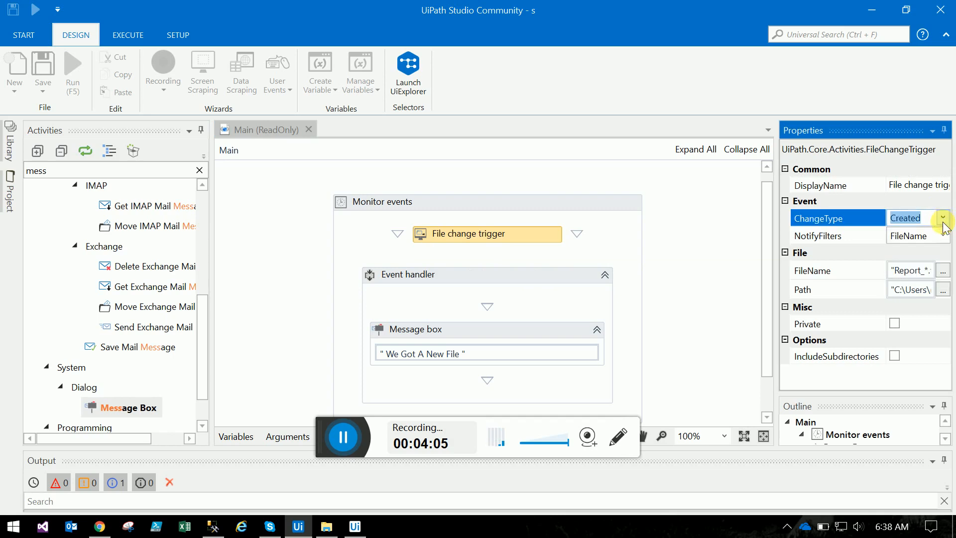
left_click(946, 235)
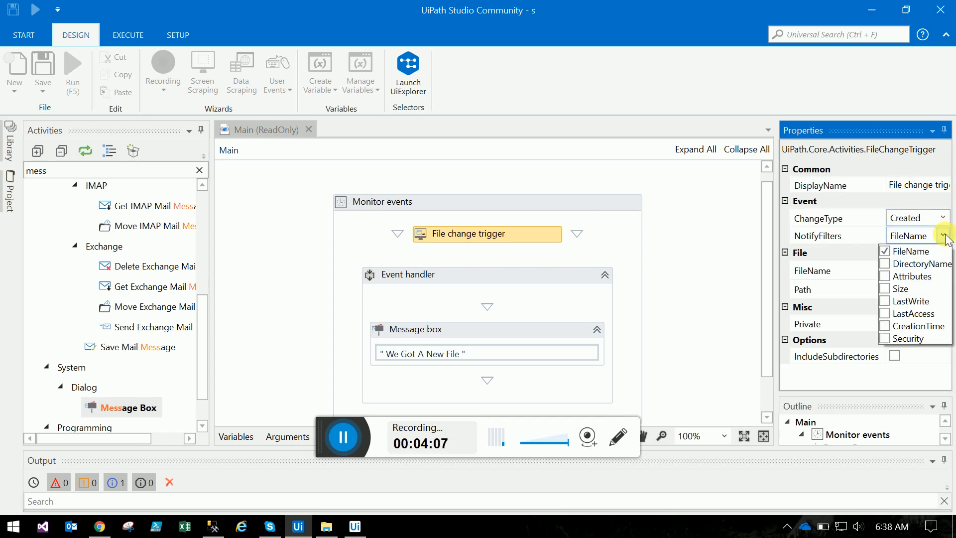
left_click(947, 235)
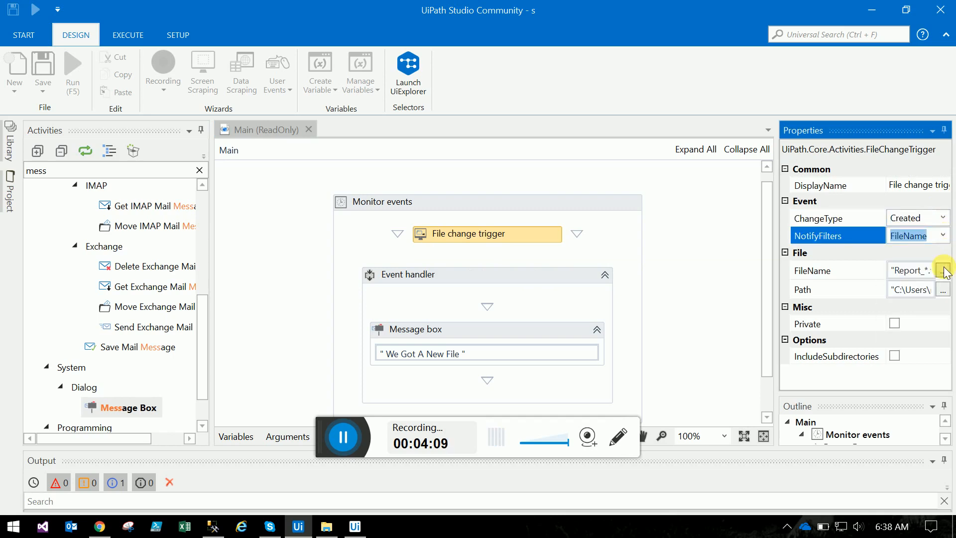
left_click(943, 270)
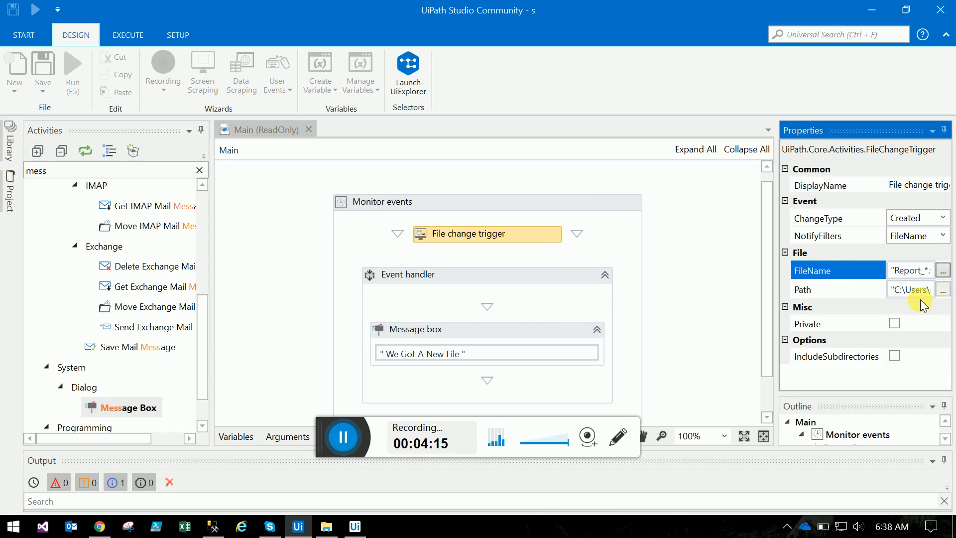
left_click(943, 290)
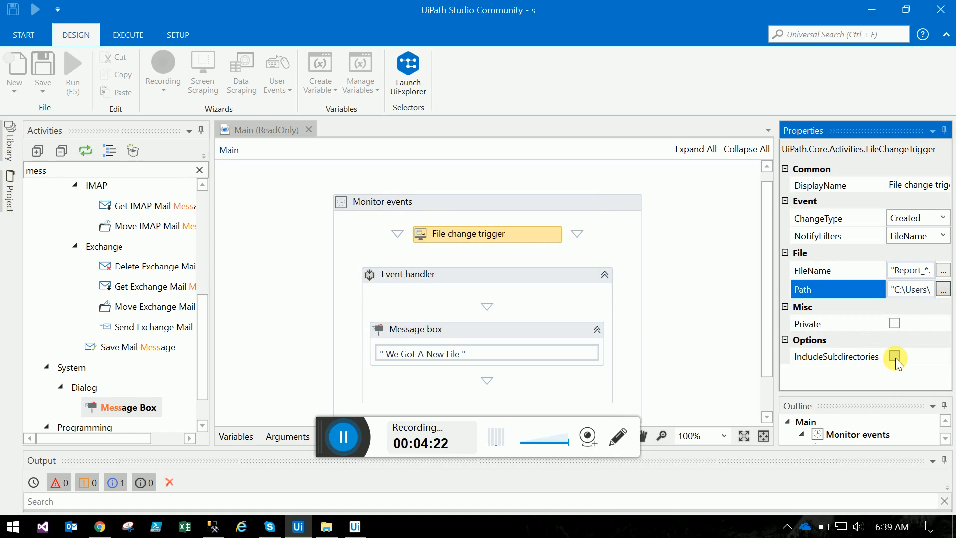
left_click(836, 357)
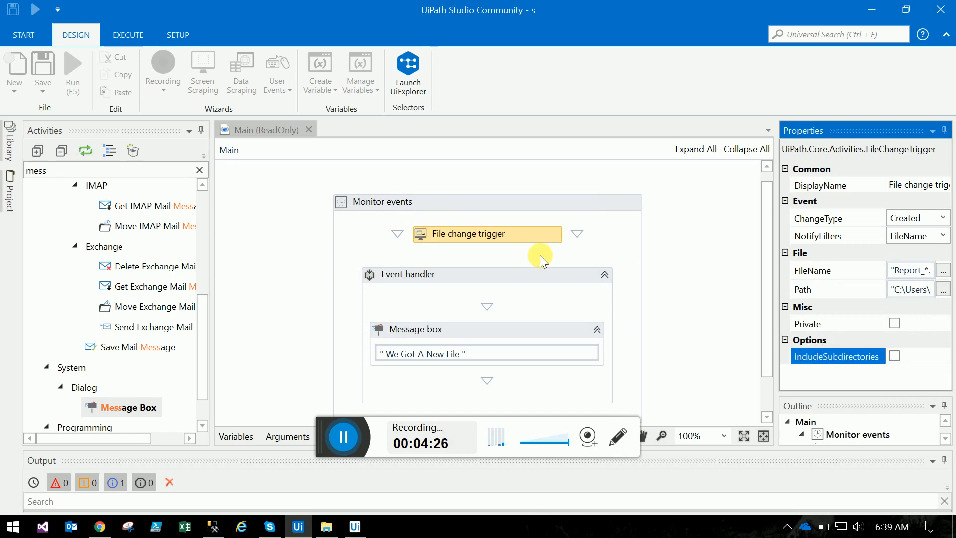
mouse_move(477, 257)
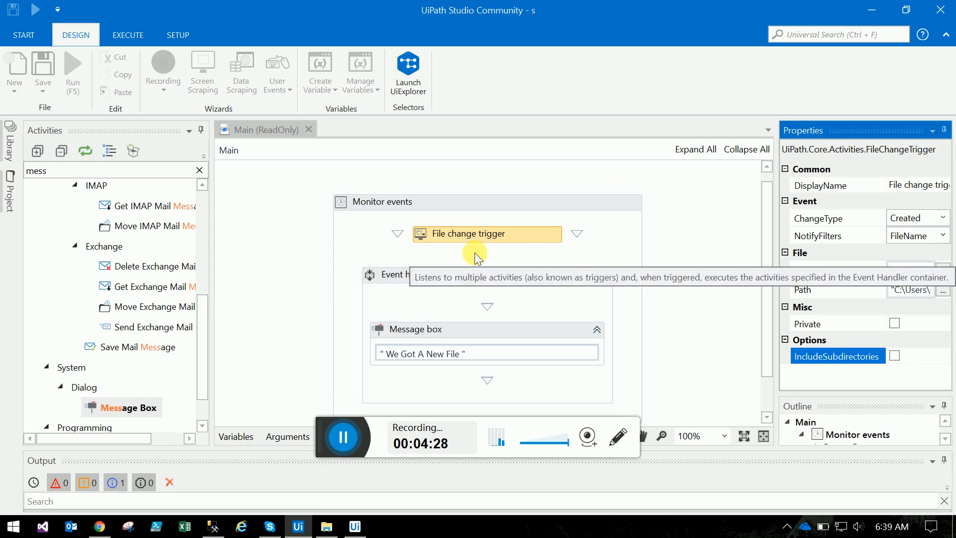